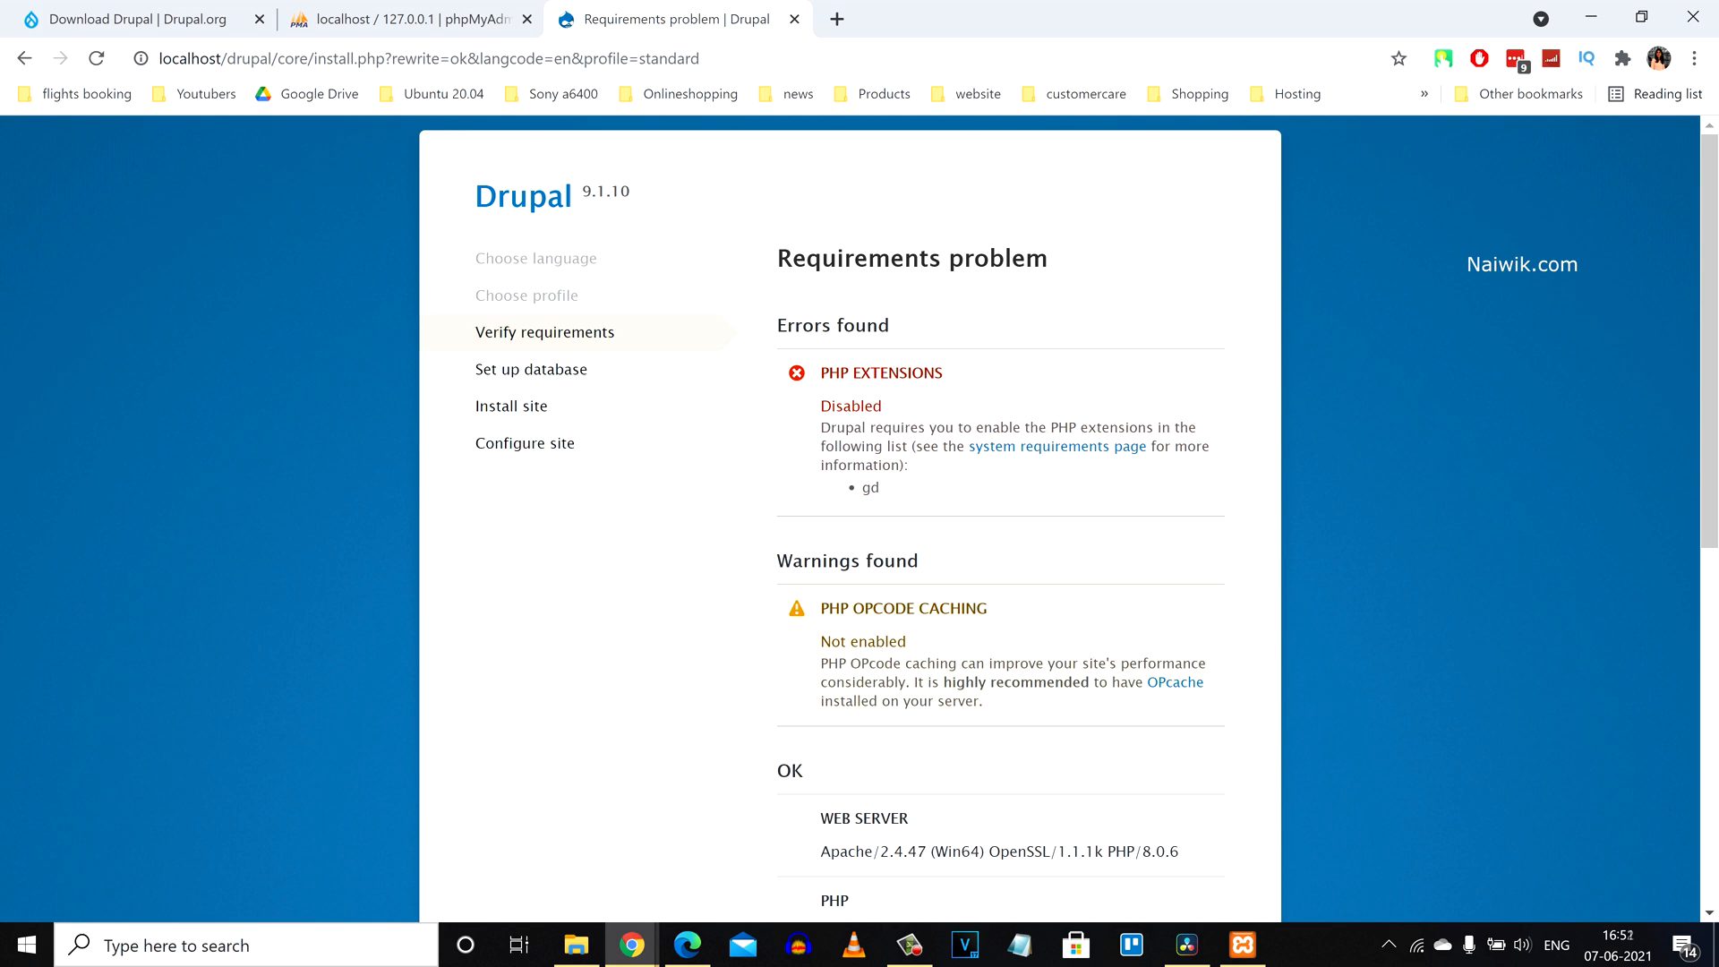
- Bring up the C:\xampp installation folder in File Explorer from the taskbar
{"action": "left_click", "coordinate": [575, 944]}
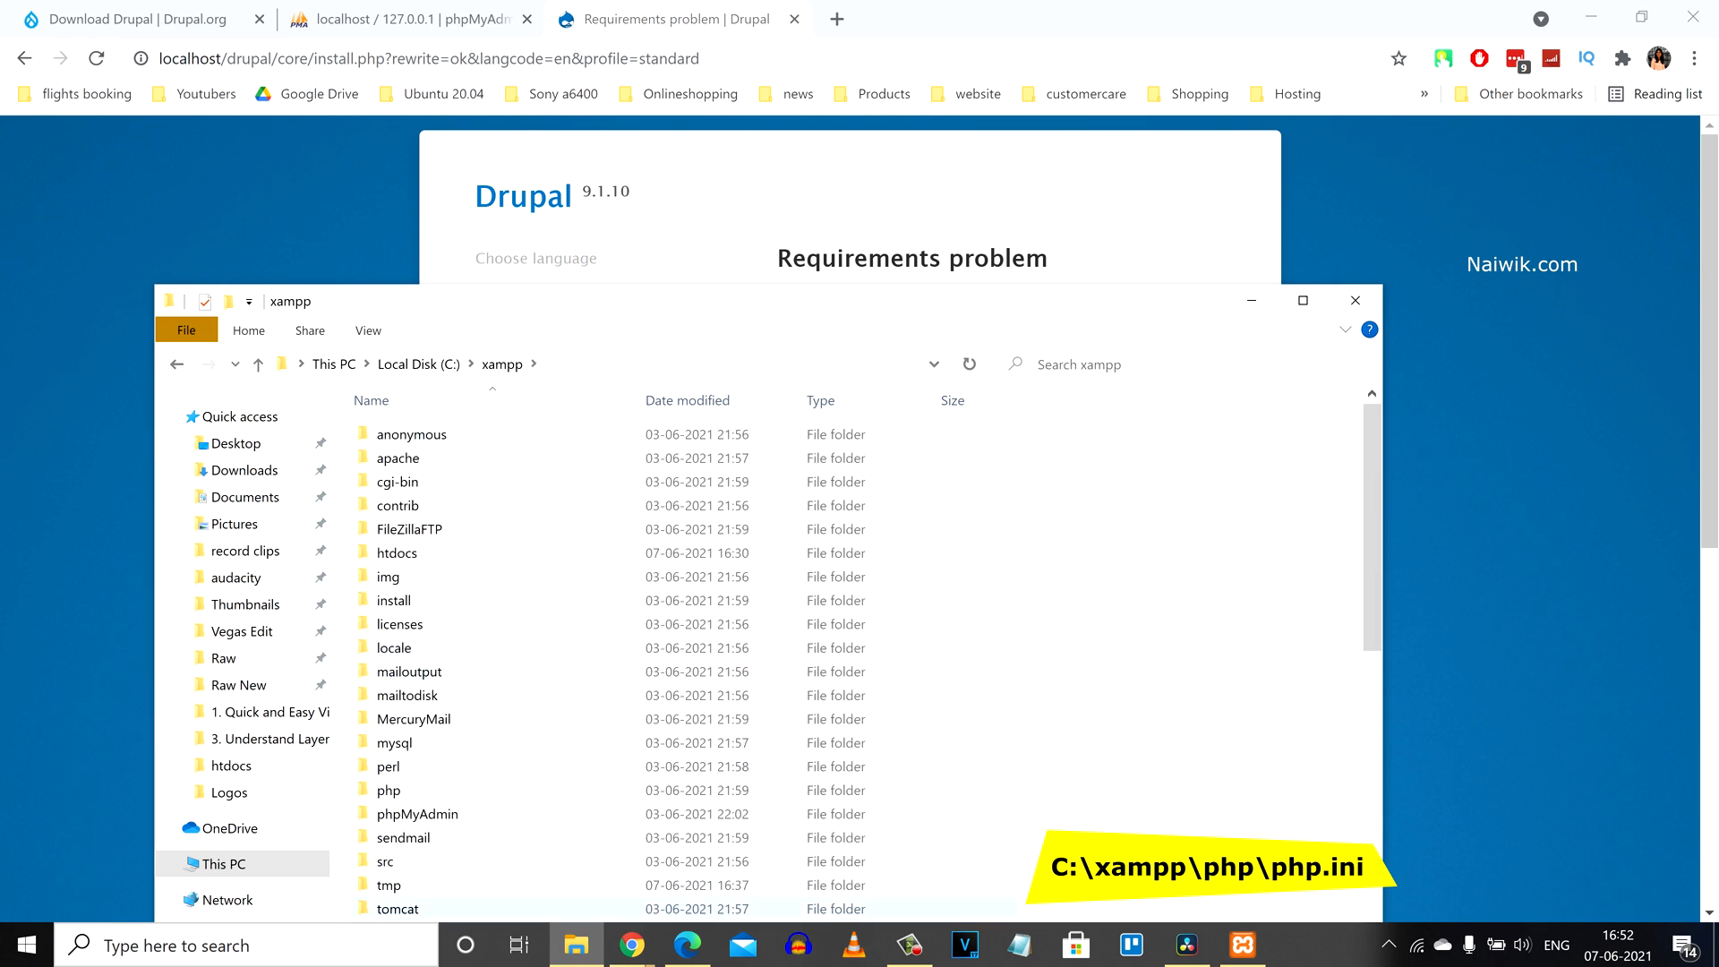
- Navigate into the php folder and open php.ini in Notepad
{"action": "left_click", "coordinate": [386, 790]}
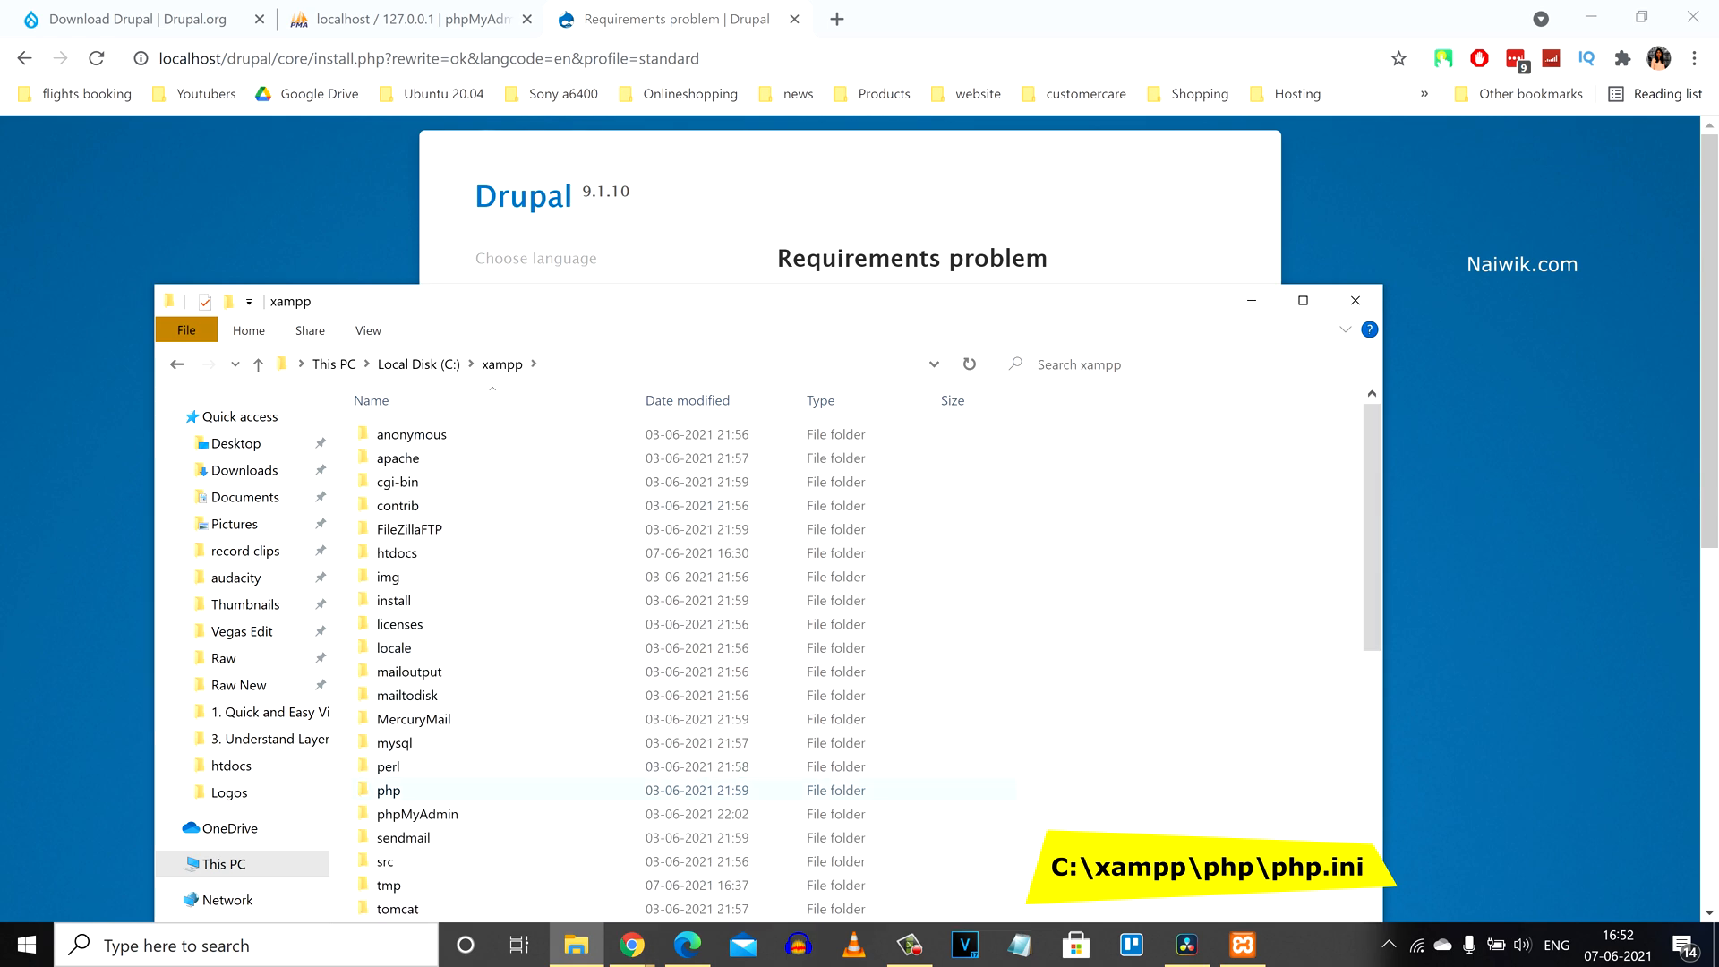
{"action": "double_click", "coordinate": [389, 790]}
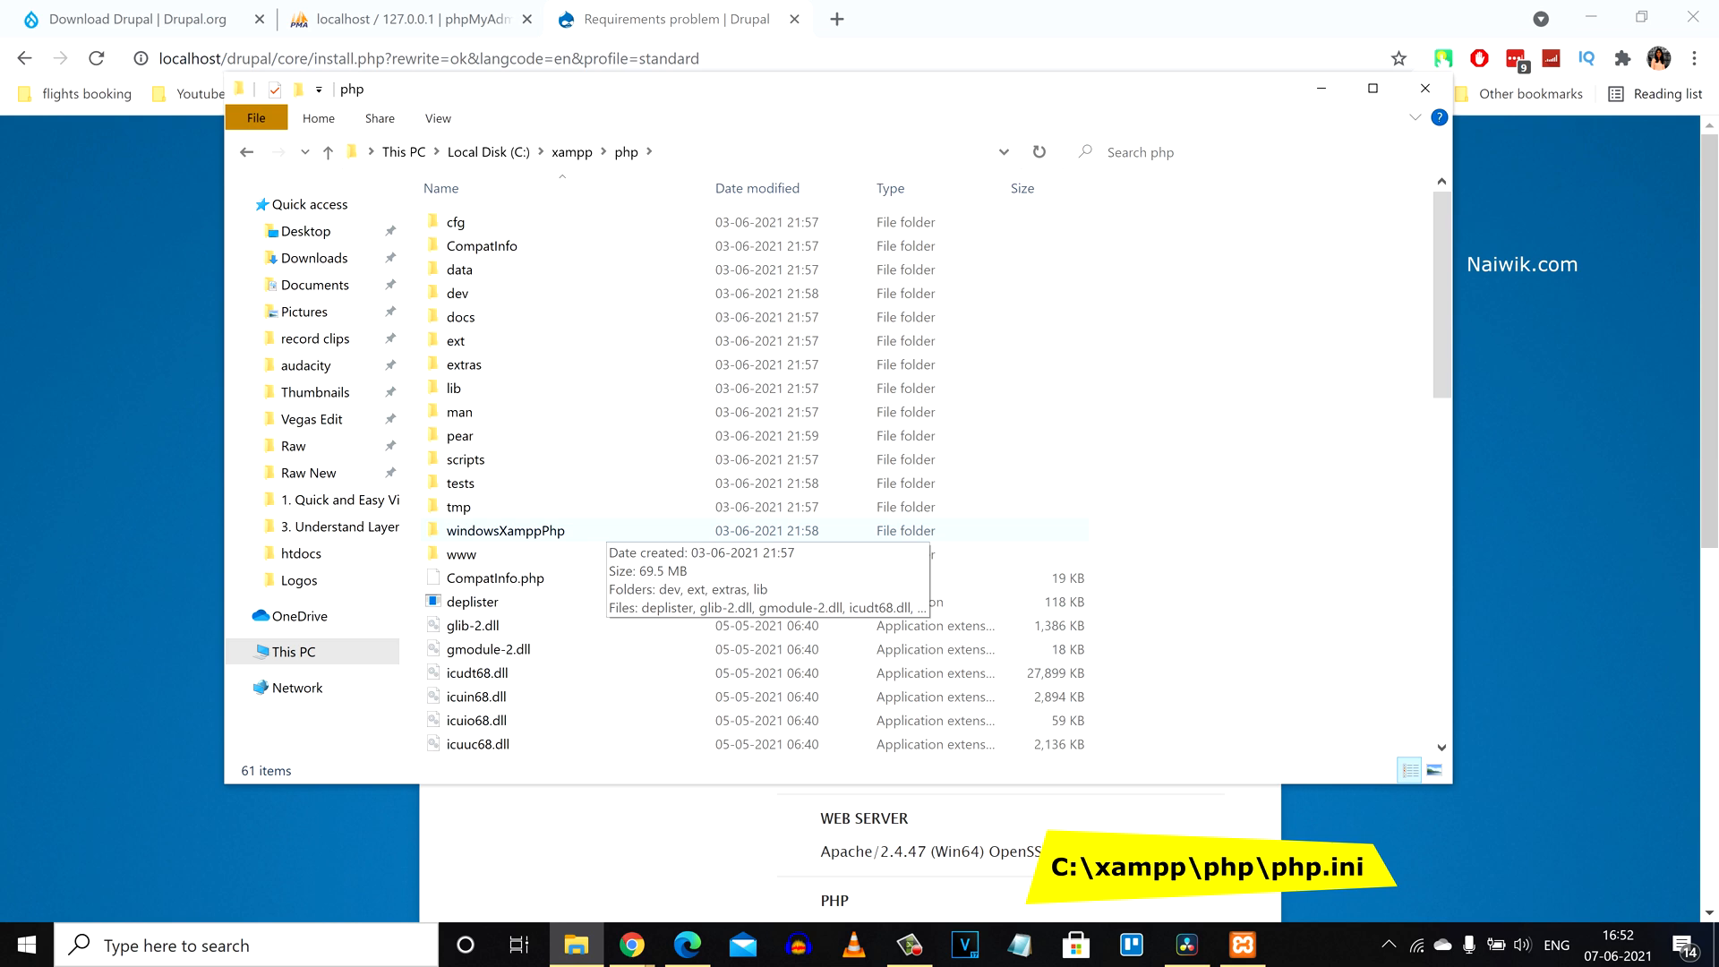
{"action": "scroll", "scroll_direction": "down", "scroll_amount": 3}
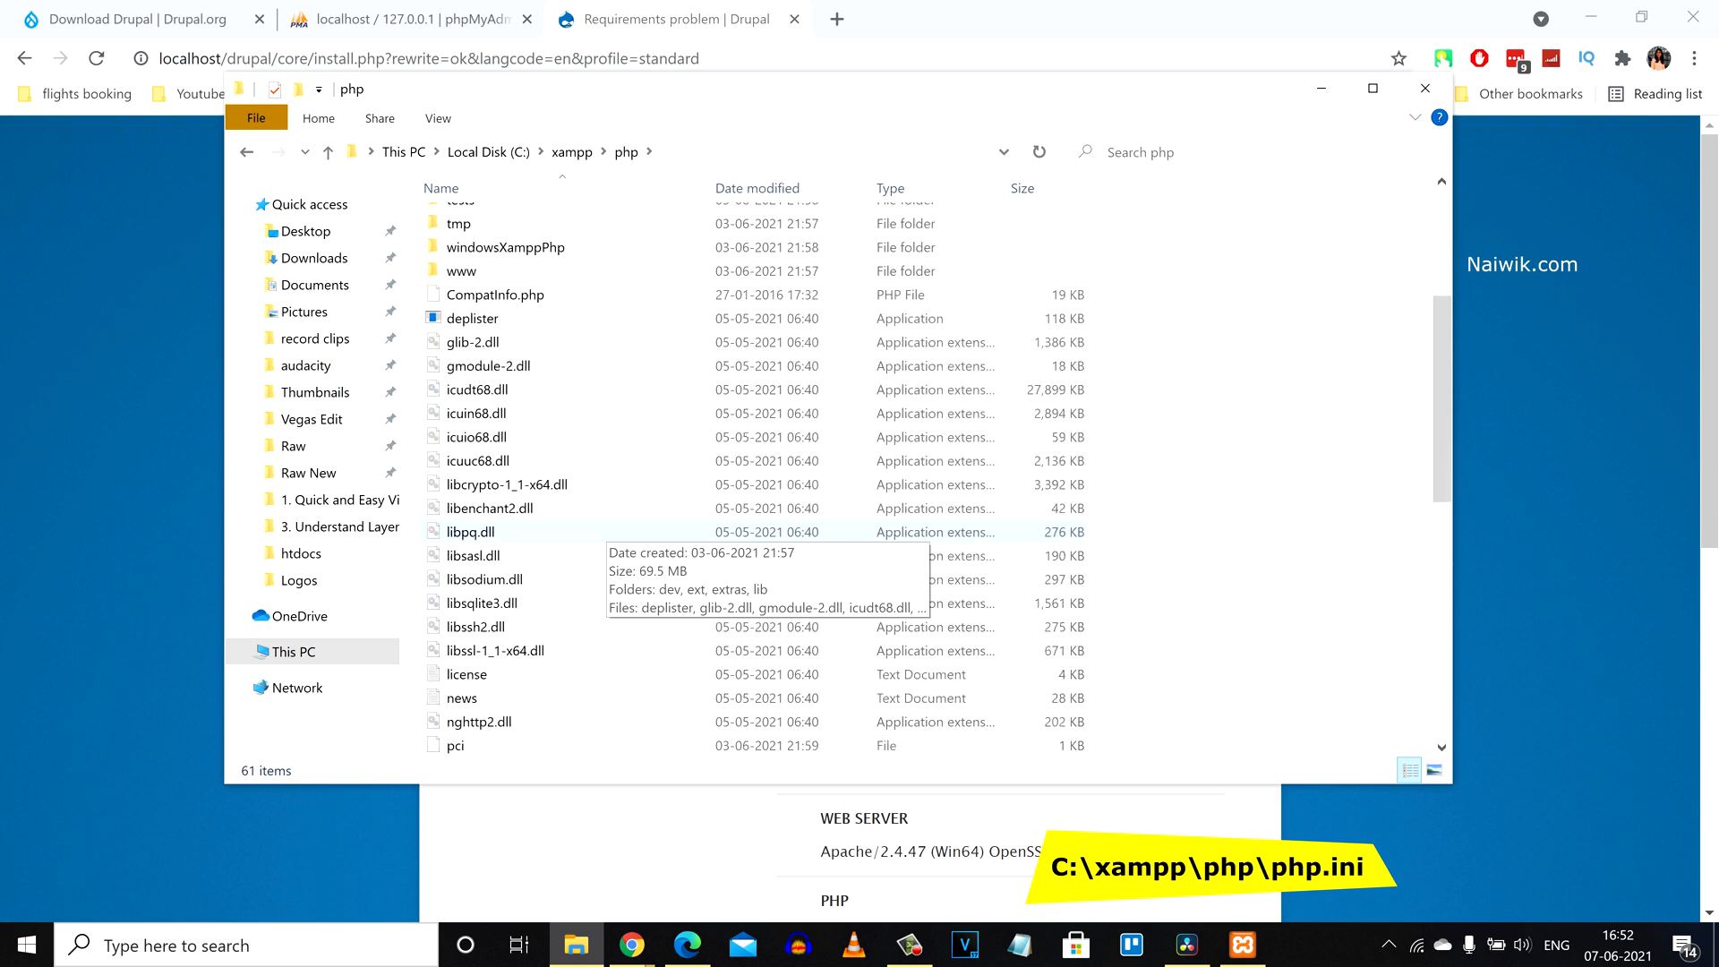
{"action": "scroll", "scroll_direction": "down", "scroll_amount": 3}
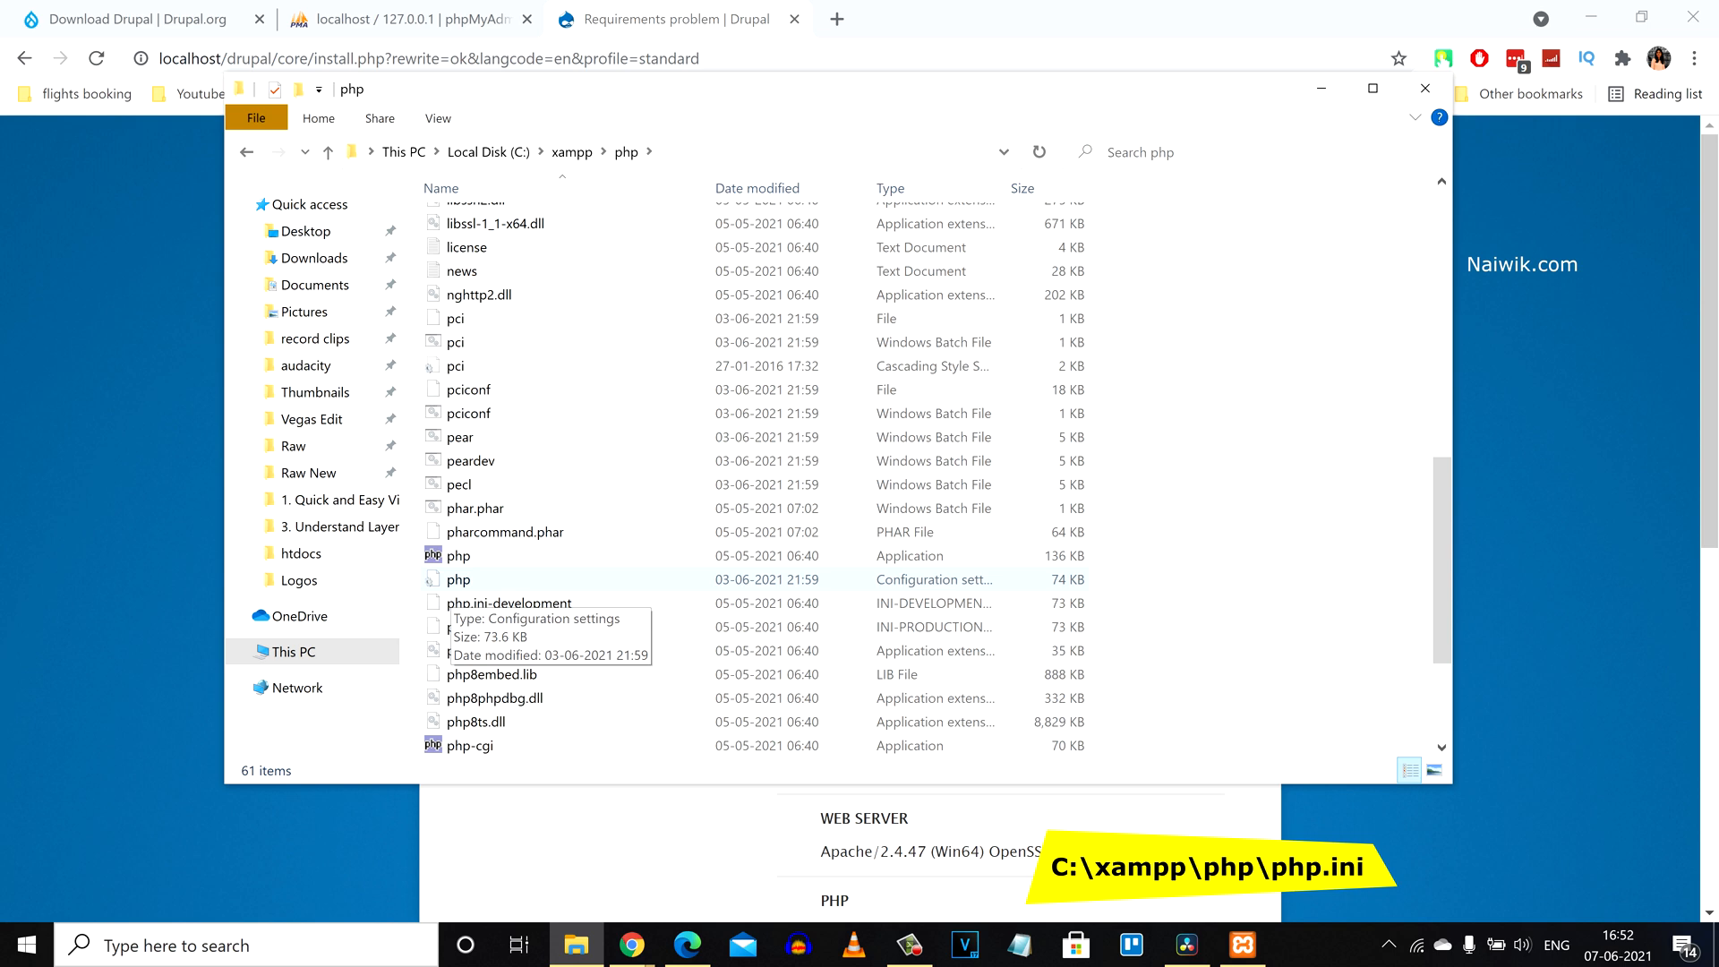
{"action": "double_click", "coordinate": [458, 579]}
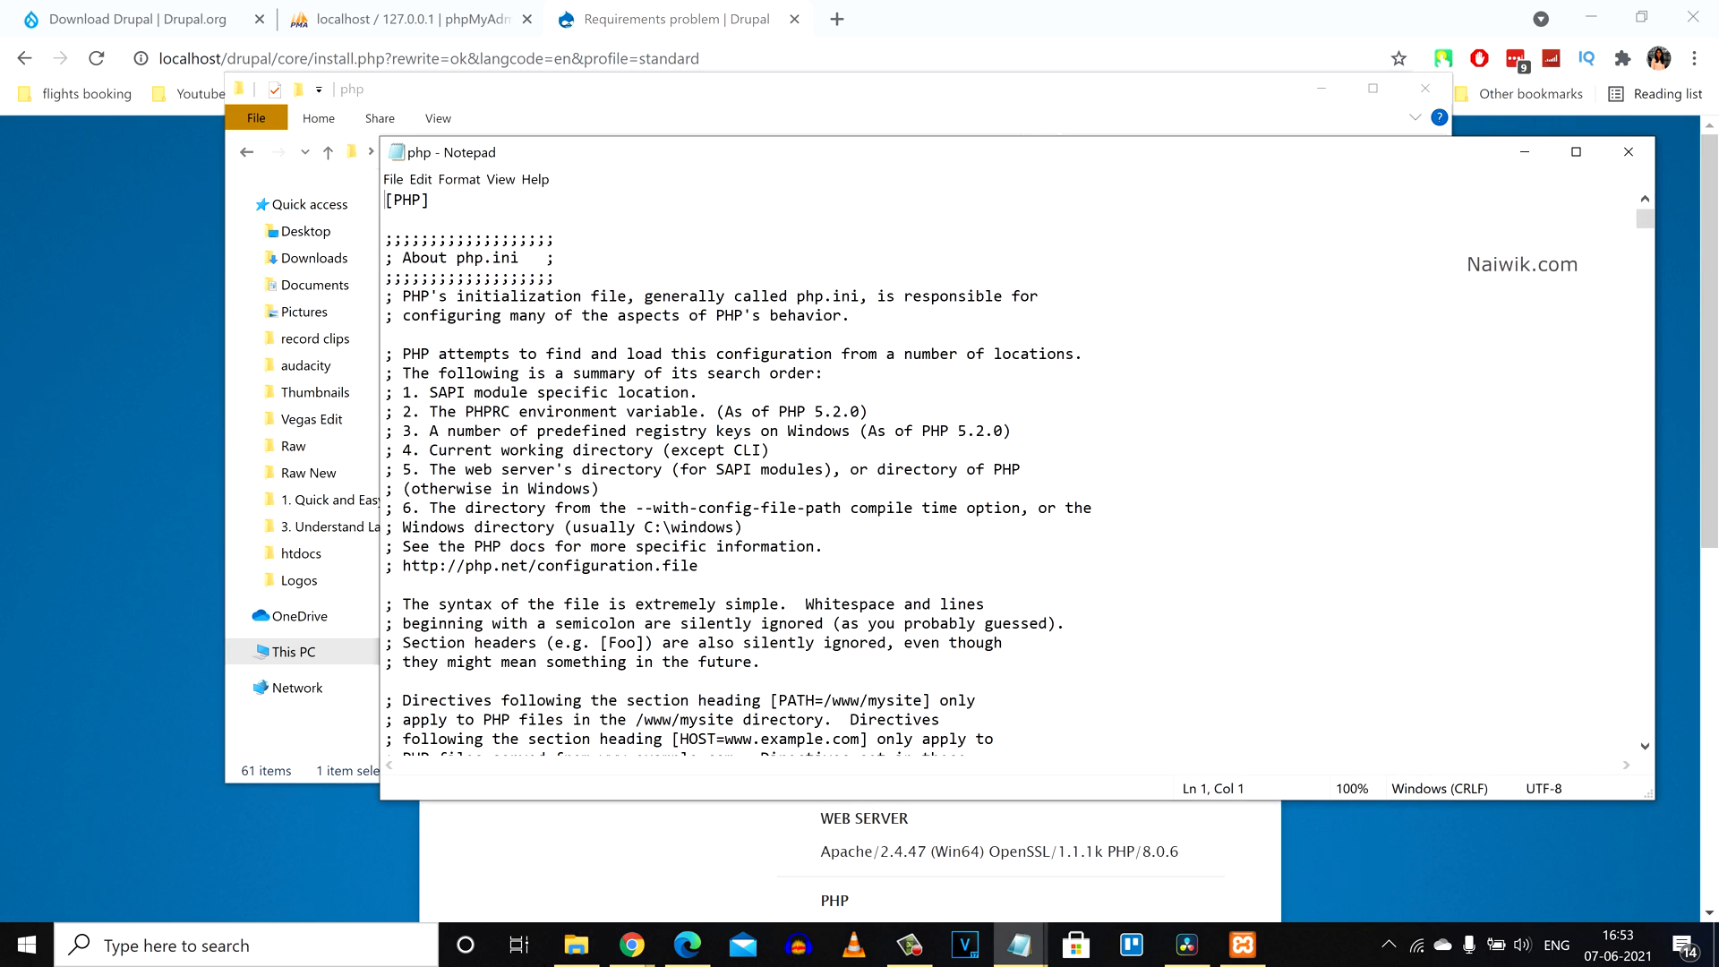
- Search php.ini for ';extension=gd' and jump to the matching line
{"action": "key", "text": "Ctrl+f"}
{"action": "type", "text": ";extension=gd"}
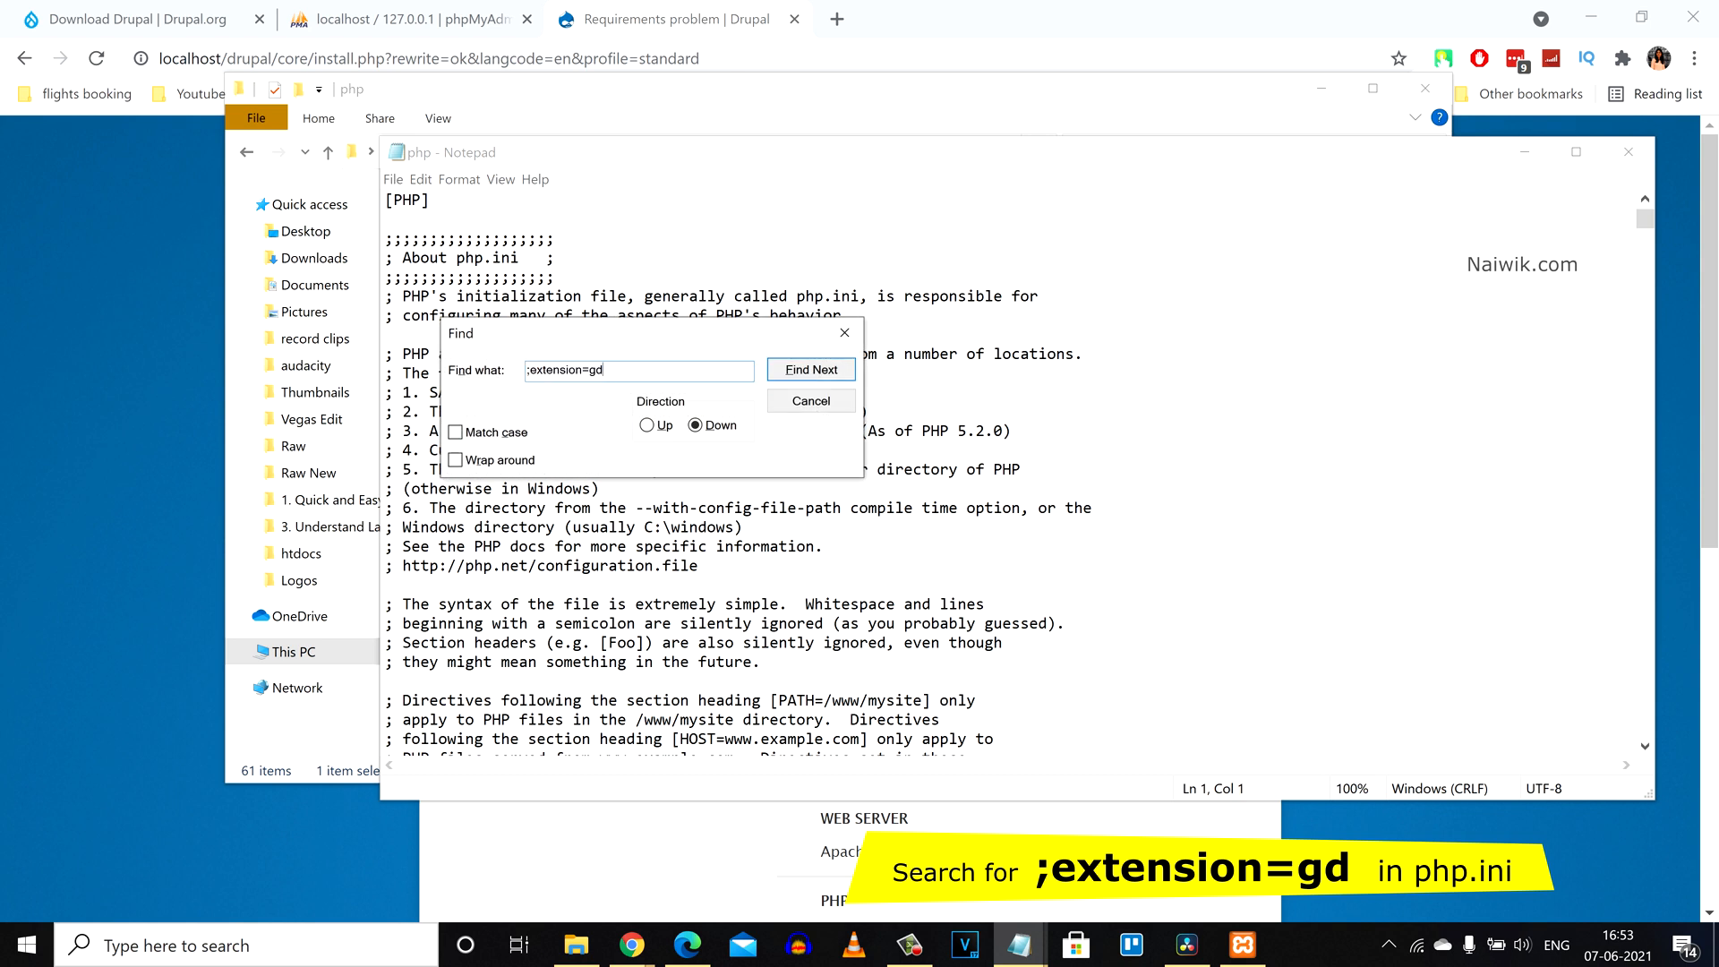
{"action": "triple_click", "coordinate": [639, 369]}
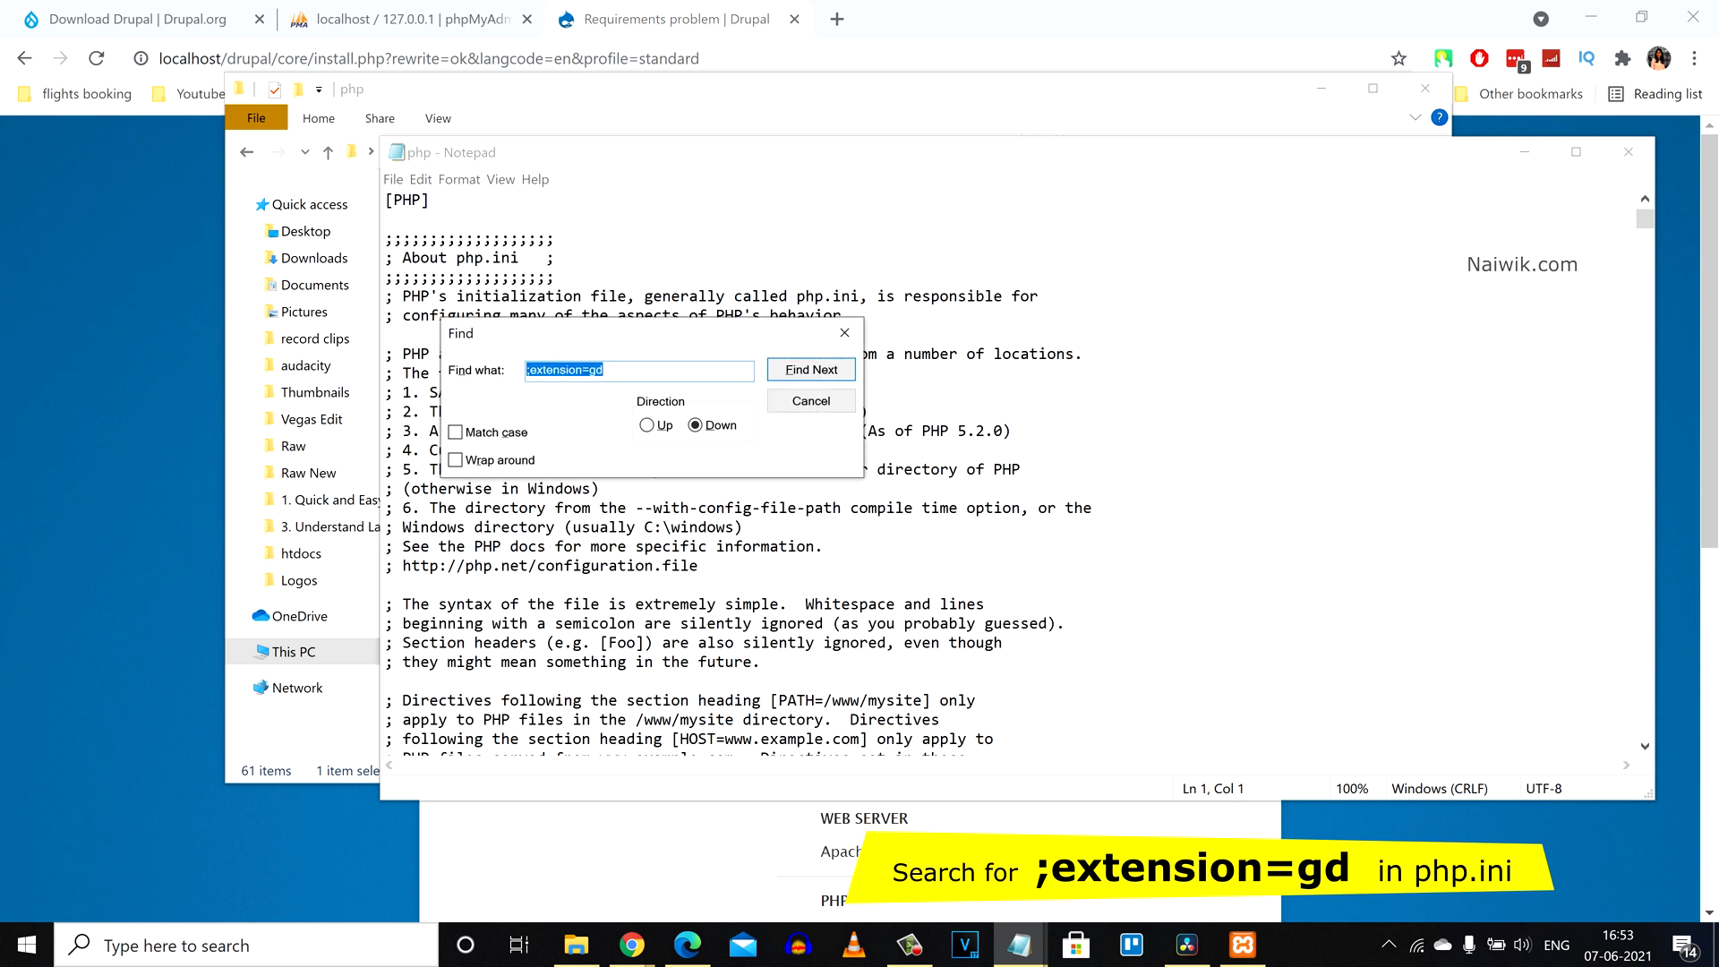
{"action": "left_click", "coordinate": [810, 369]}
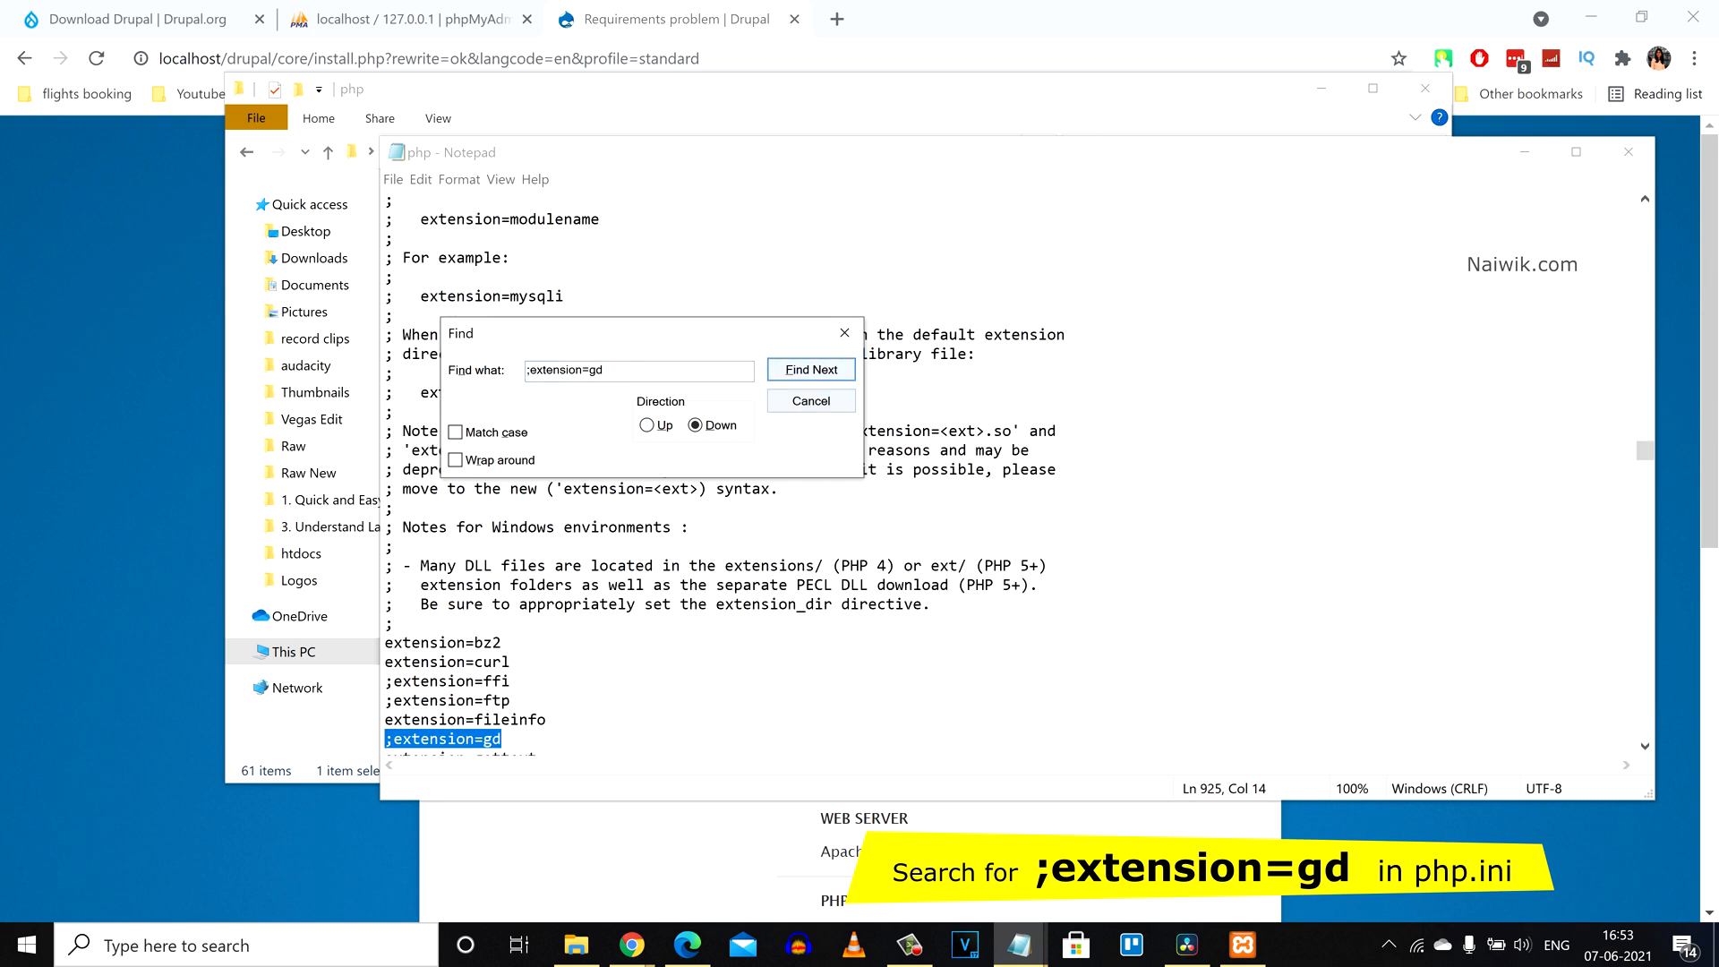
{"action": "left_click", "coordinate": [810, 400]}
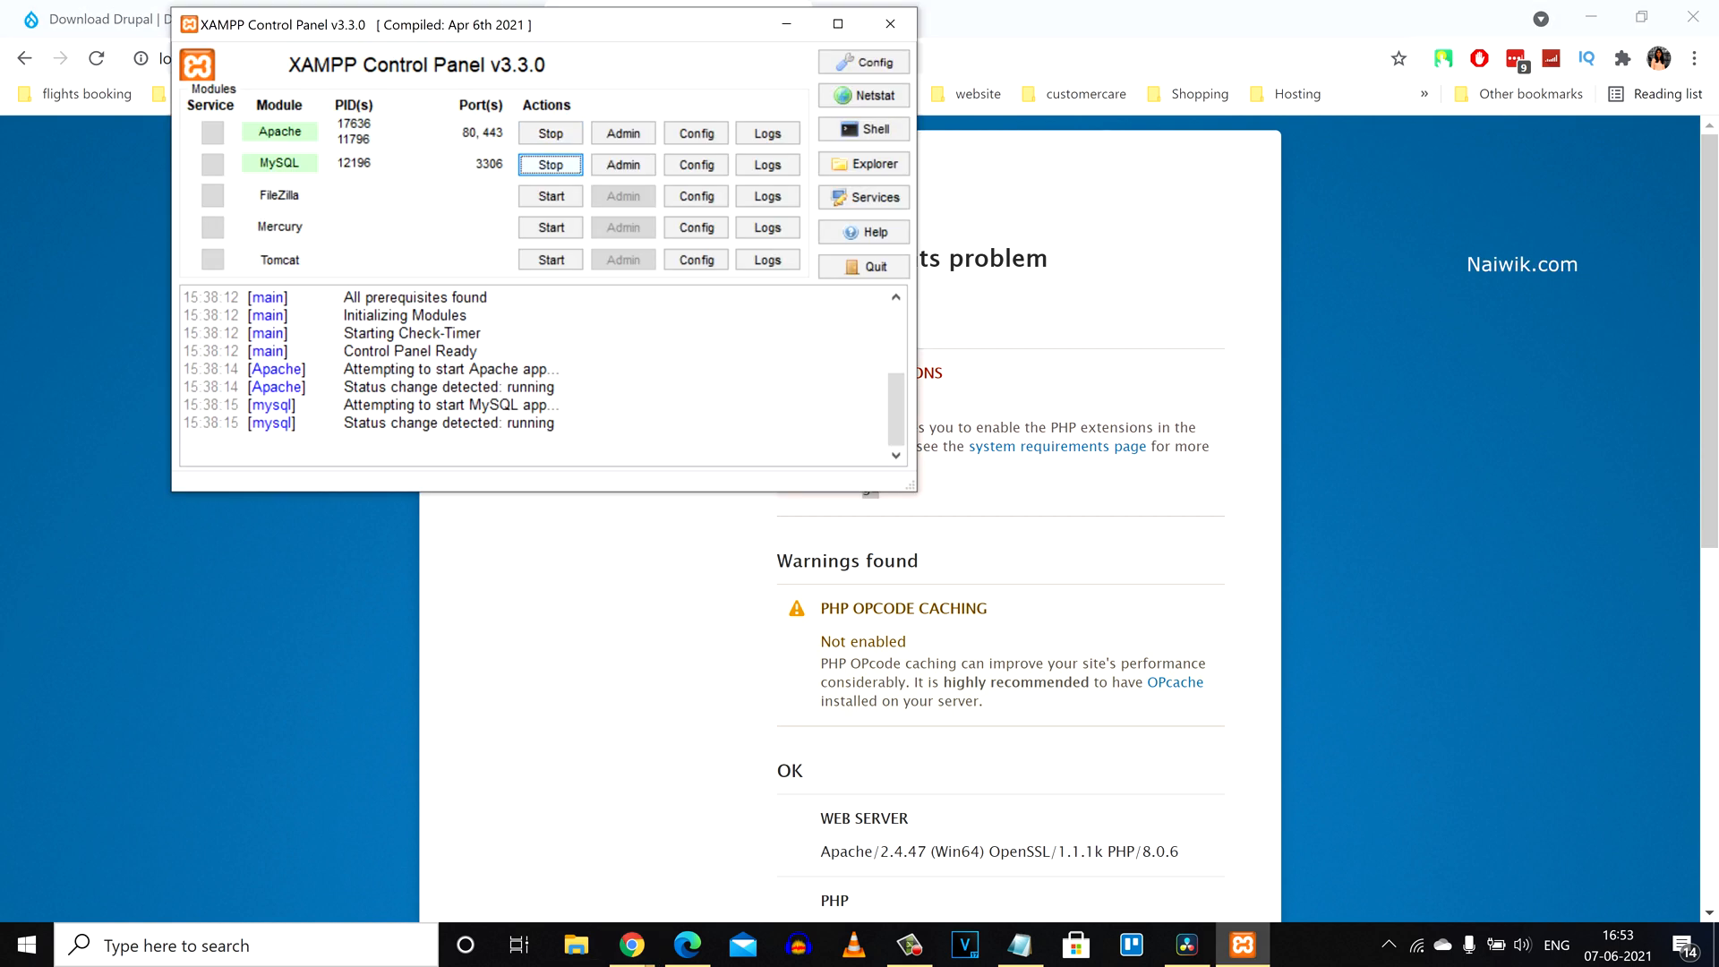
- Stop Apache and MySQL, then start Apache again in the XAMPP Control Panel
{"action": "left_click", "coordinate": [550, 131]}
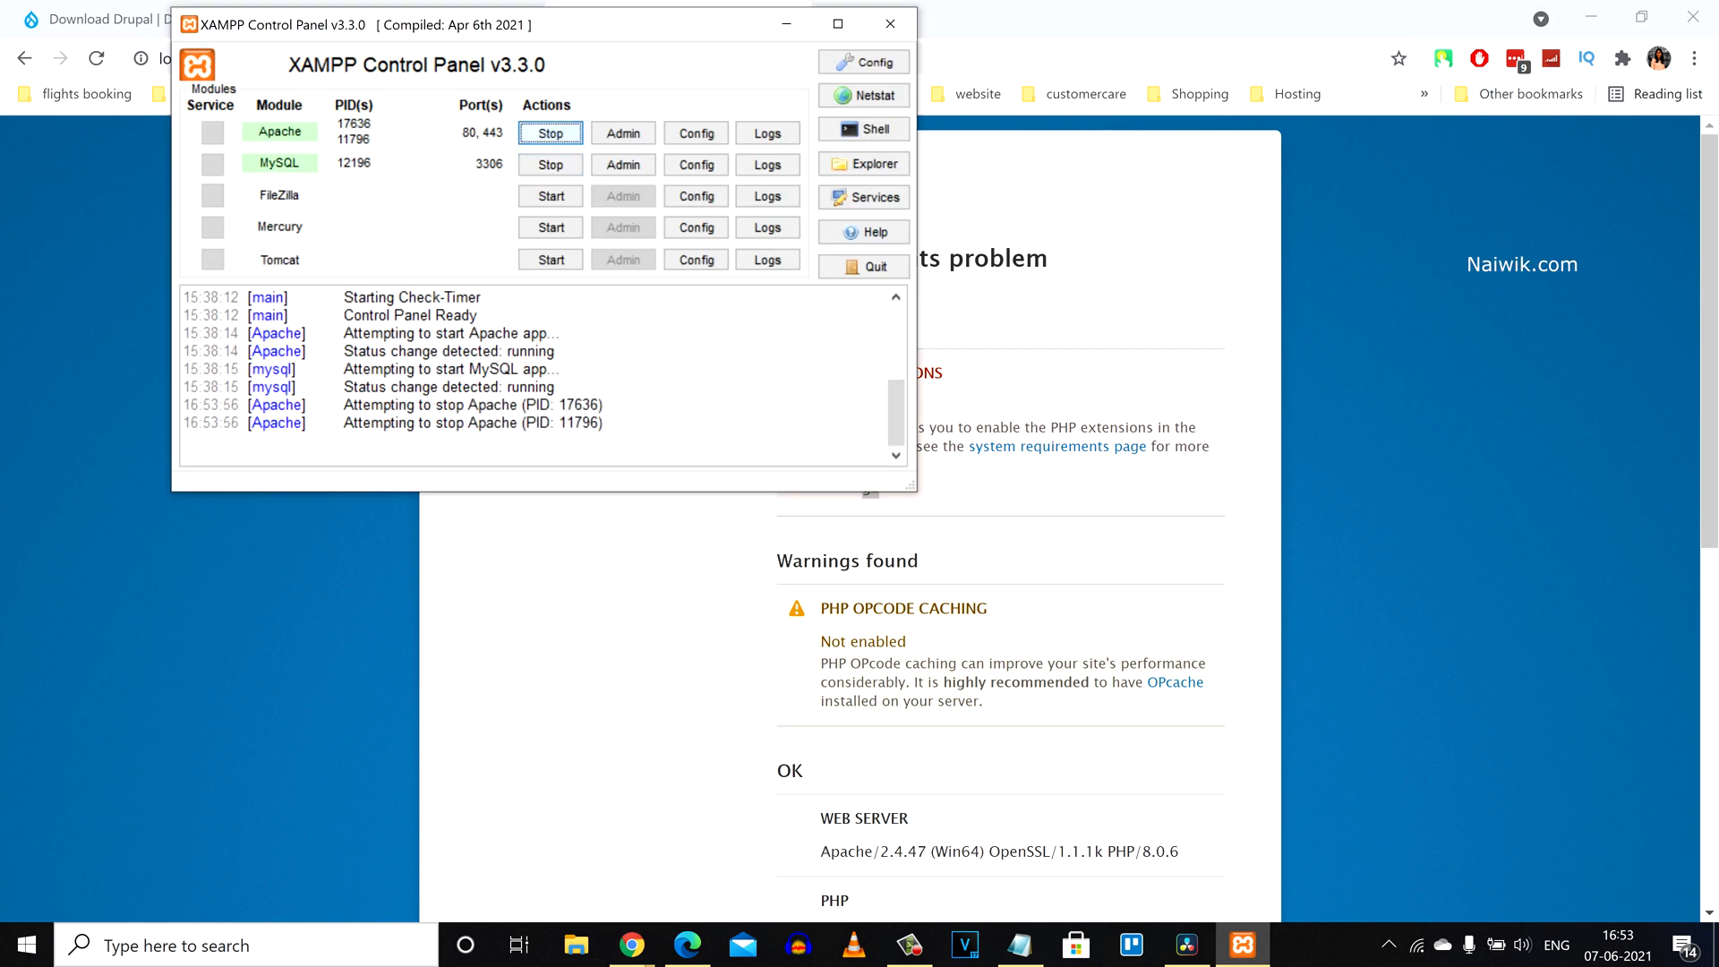
{"action": "left_click", "coordinate": [550, 163]}
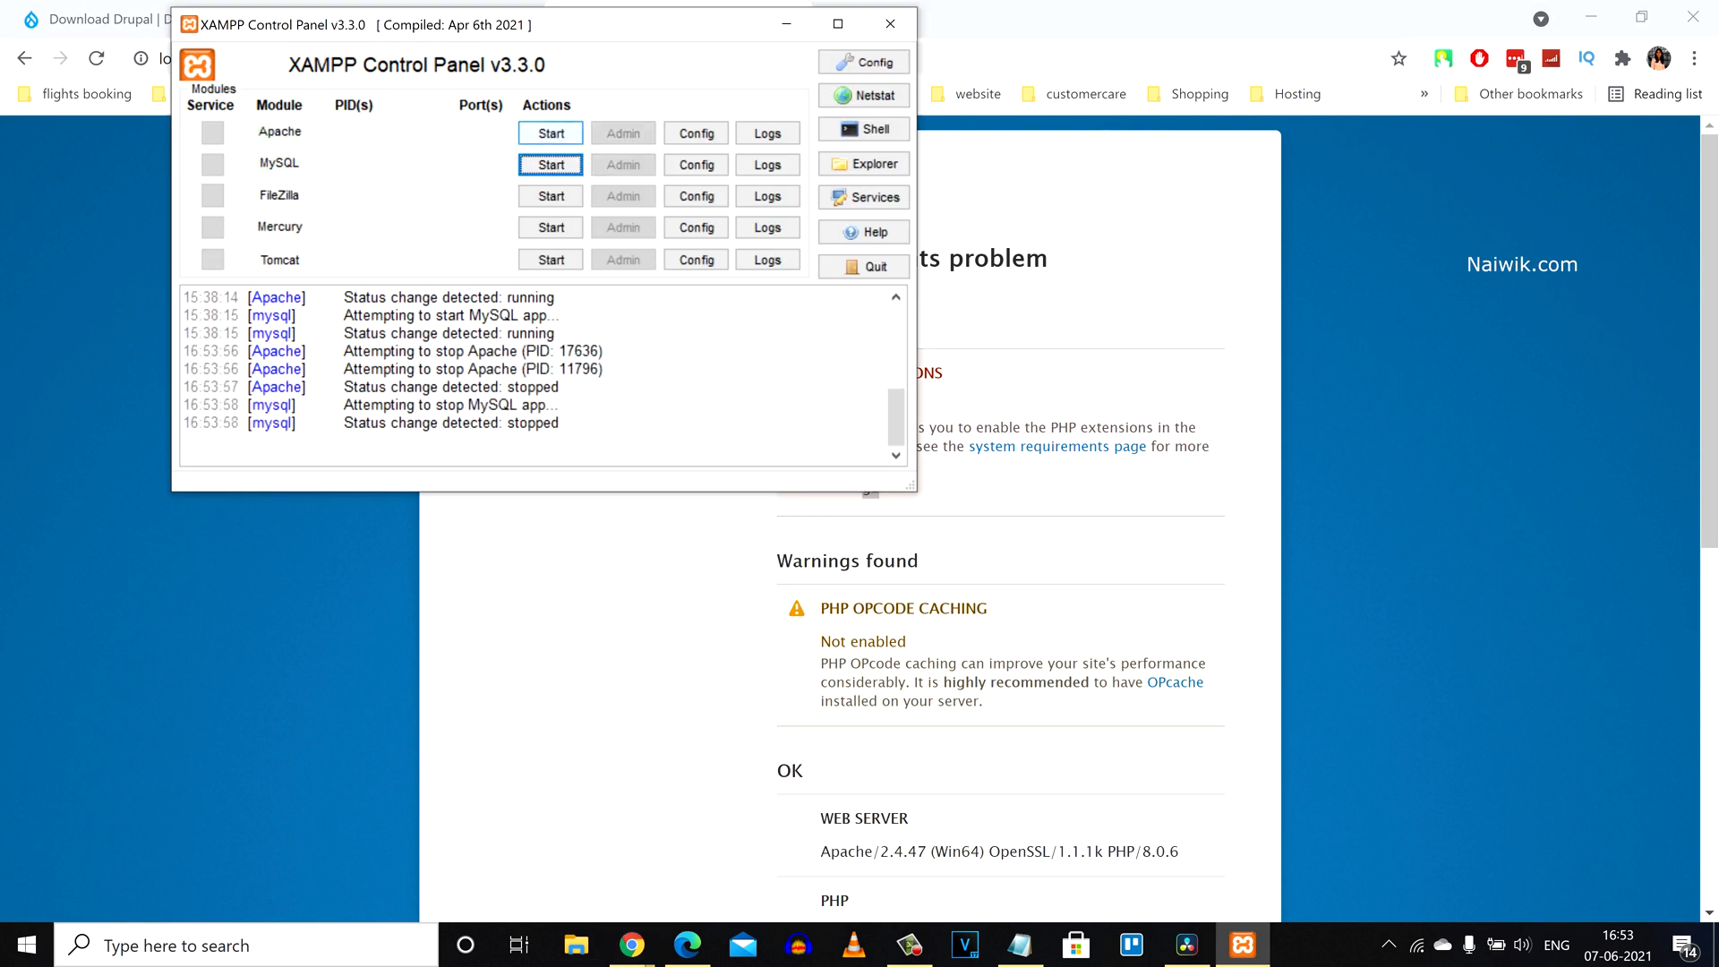
{"action": "left_click", "coordinate": [550, 131]}
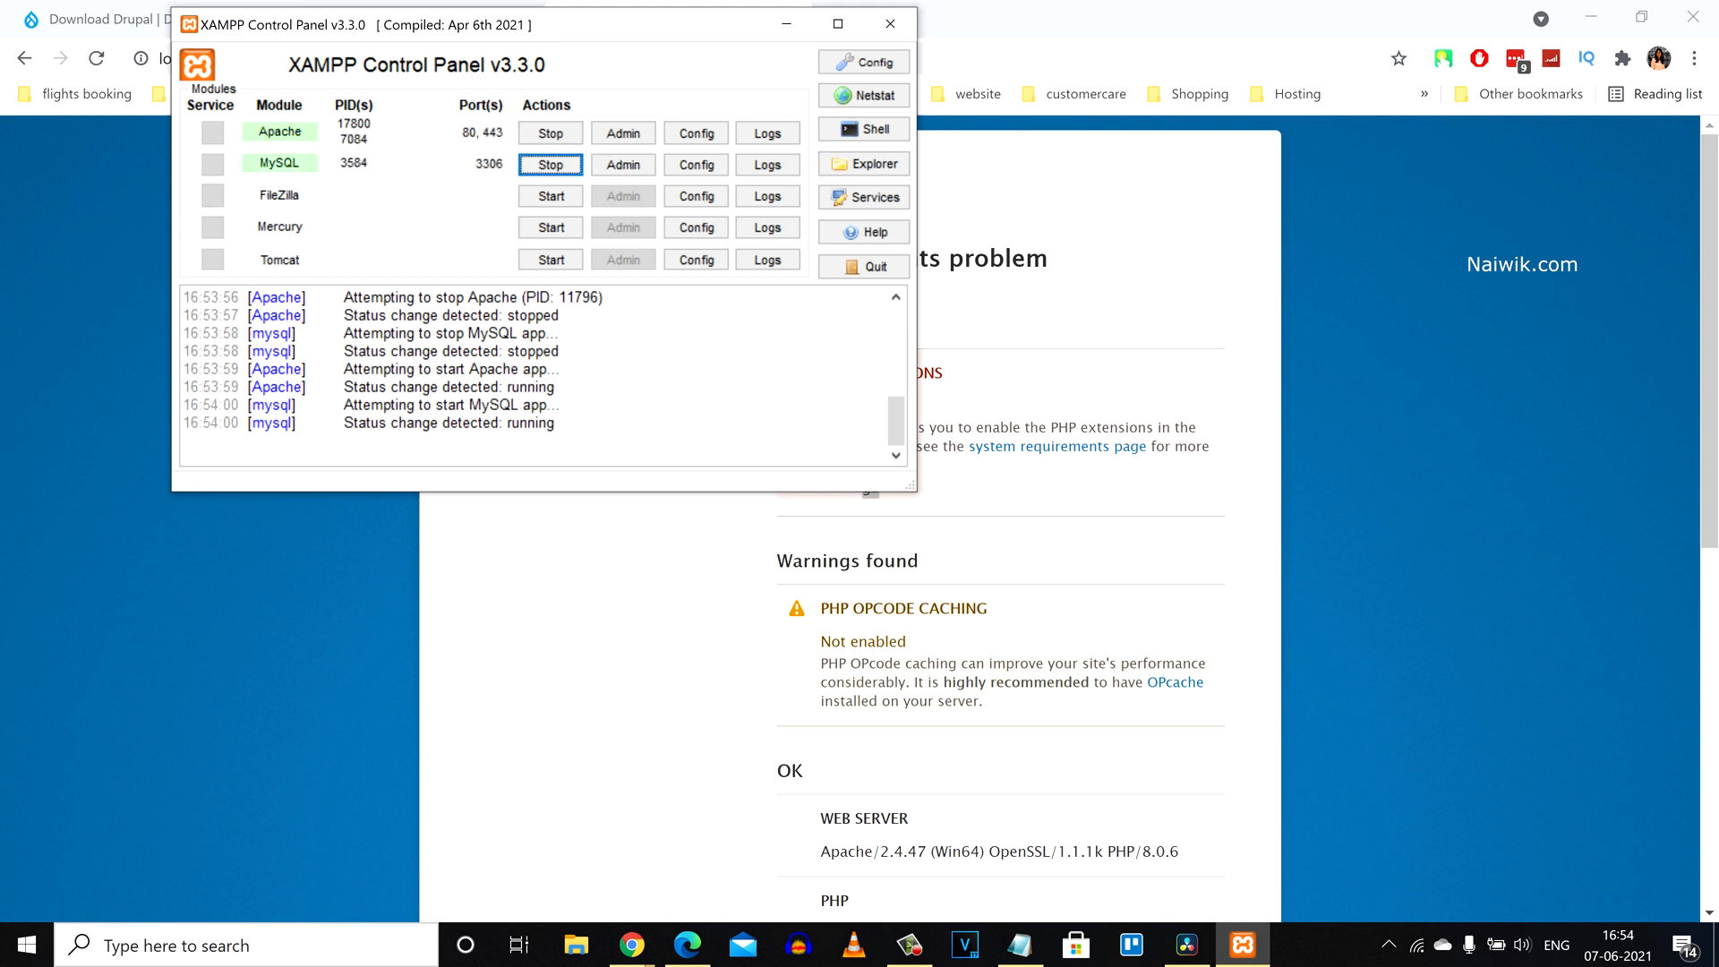